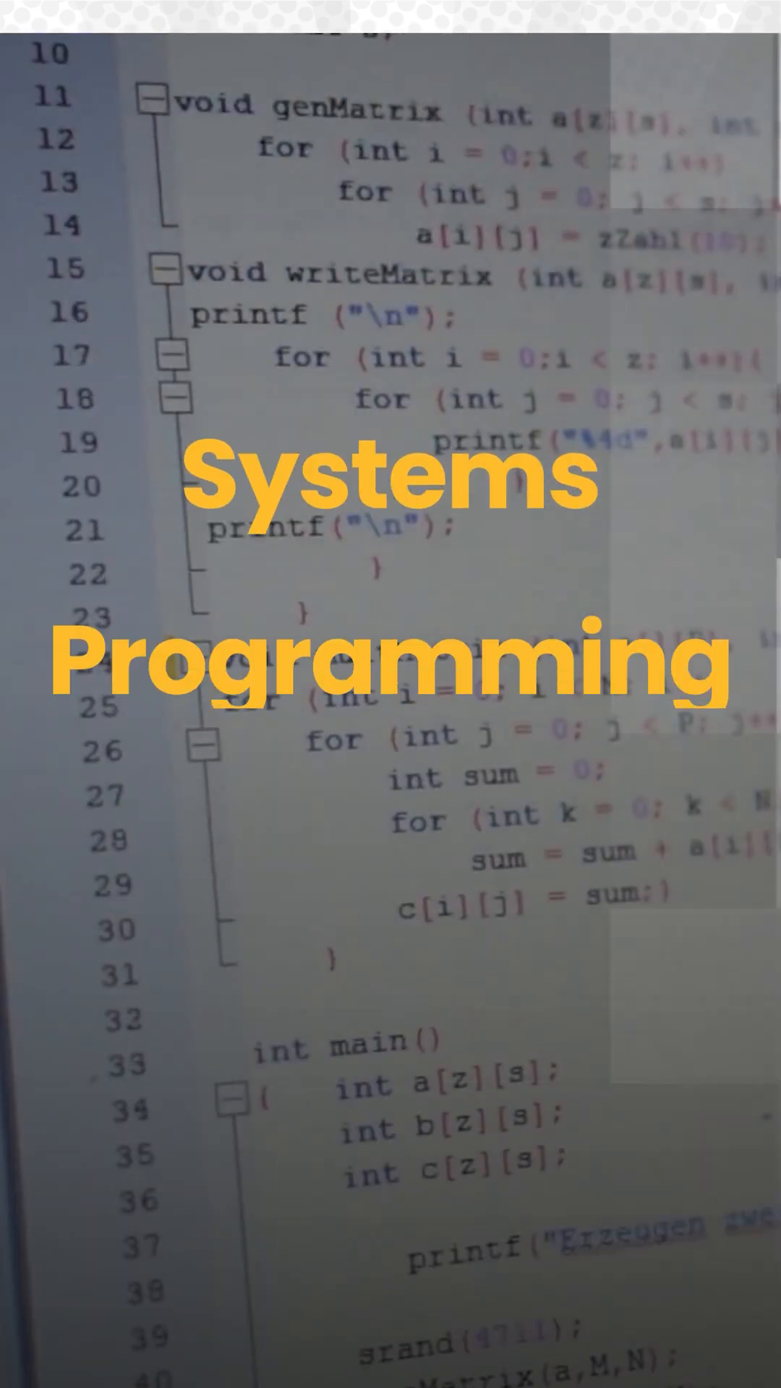
pyautogui.scroll(-3)
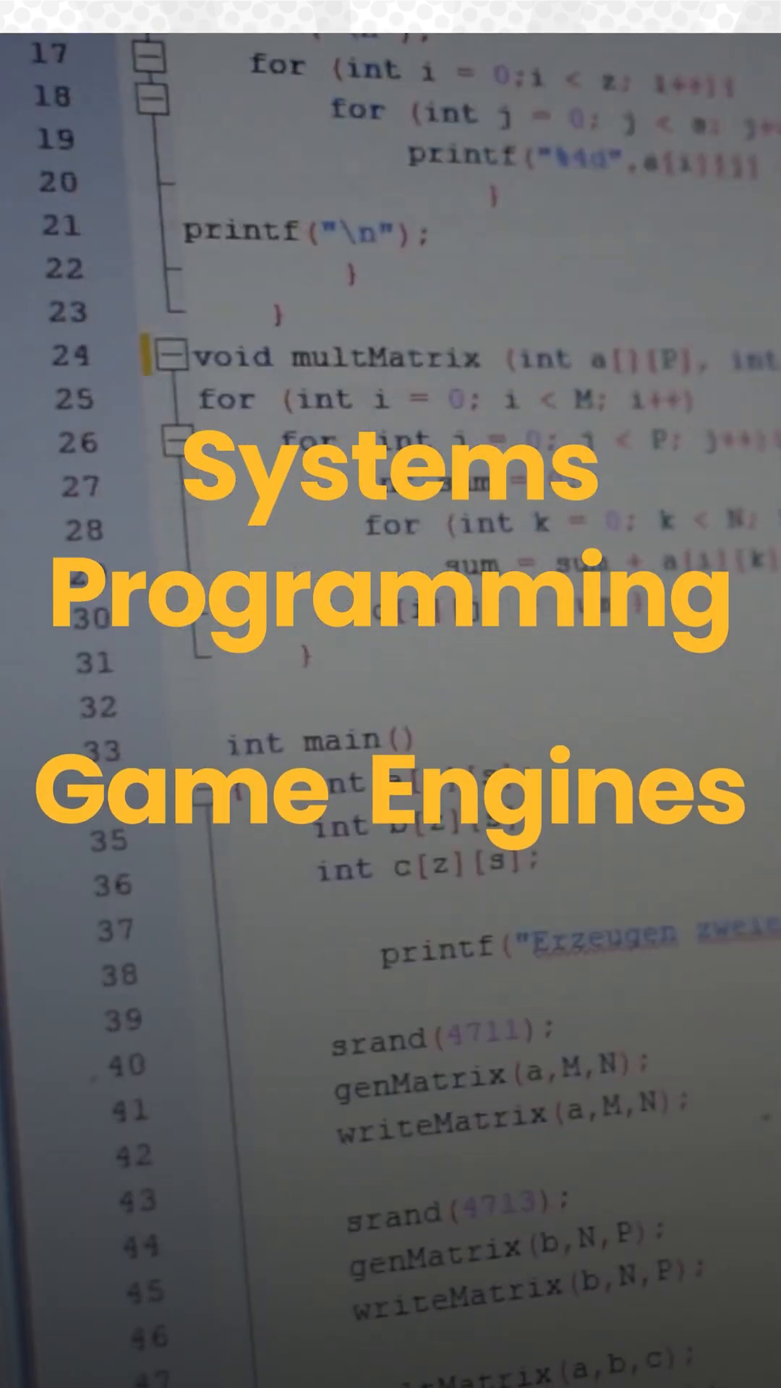